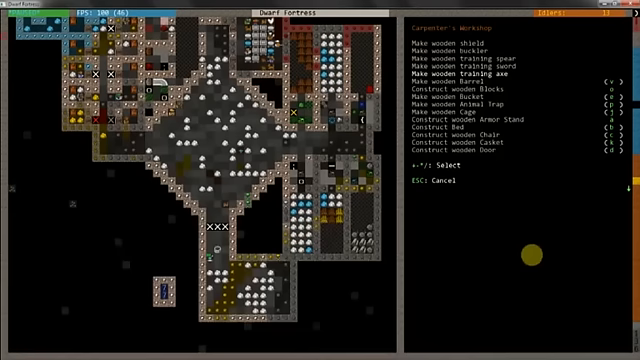
- Queue a wooden pump-part job at the carpenter's workshop
key(up)
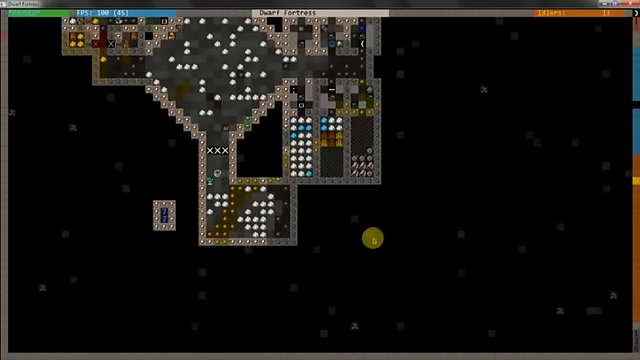
- Descend z-levels to the deeper level with the small dug-out chambers
scroll(down, 3)
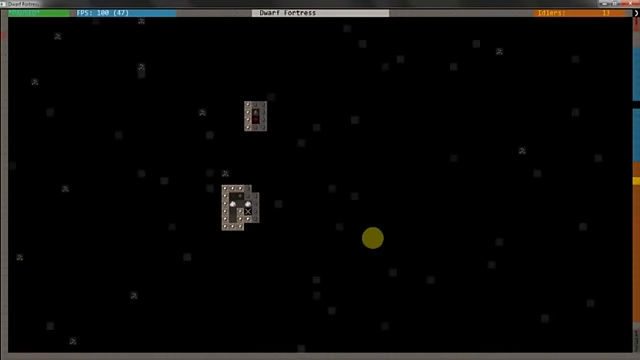
- Bring up the building construction list on the lower level
key(b)
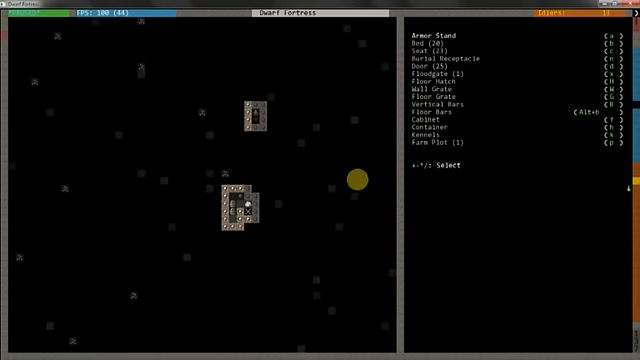
- Choose the screw pump from Machine Components to place beside the lower chambers
key(Escape)
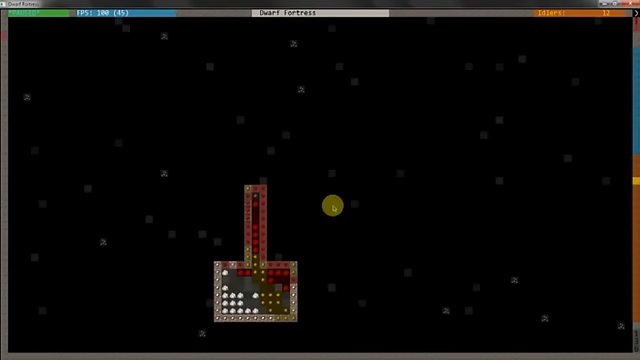
- Designate the narrow pump run down into the lower chamber and return to the riverside surface
scroll(up, 3)
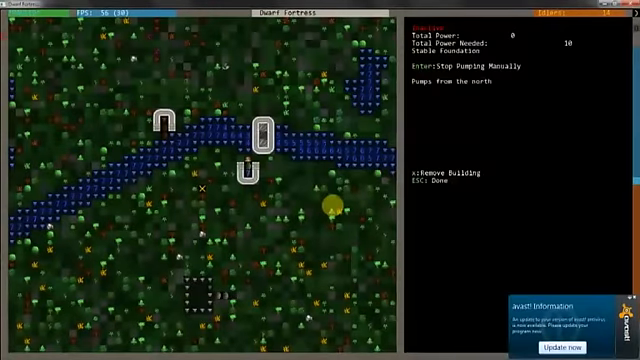
- Set the riverside screw pump to manual pumping and check the underground pump awaiting an architect
key(Escape)
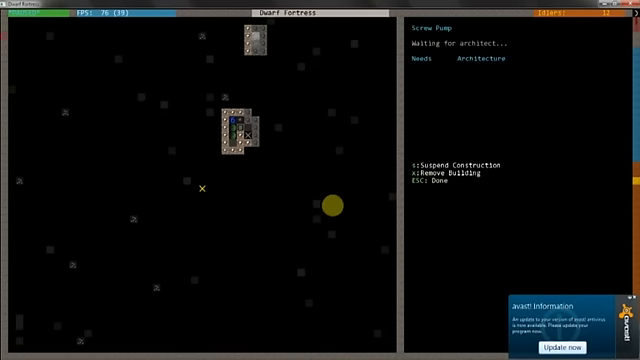
key(Escape)
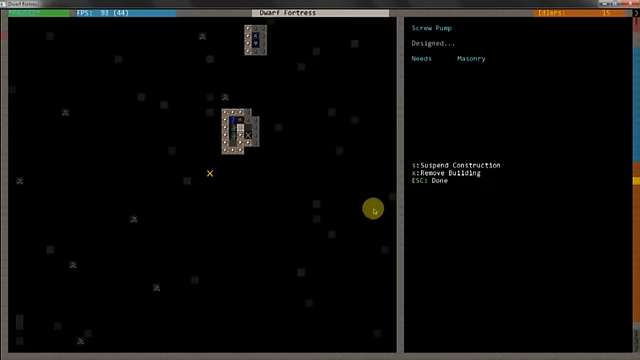
- Descend to the underground pump stack and view the completed north-drawing screw pump's details
key(Escape)
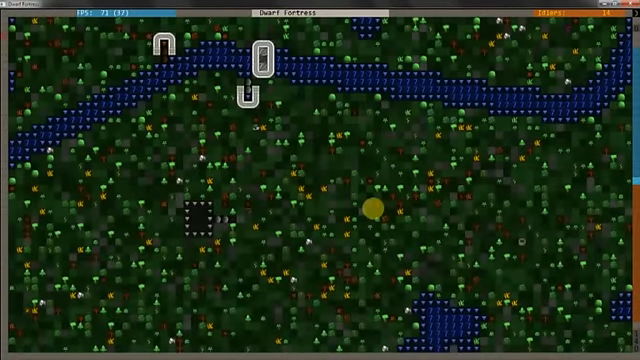
scroll(down, 3)
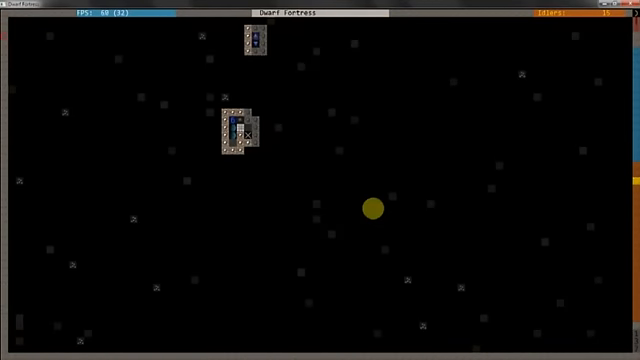
click(236, 124)
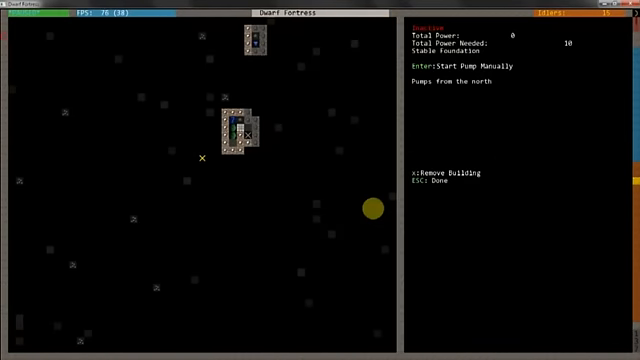
- Leave the pump details and bring up a dwarf's labour list
key(Escape)
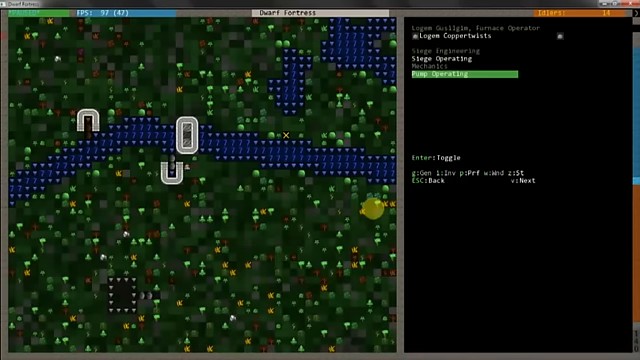
- Enable the Pump Operating labour for the dwarf
key(Escape)
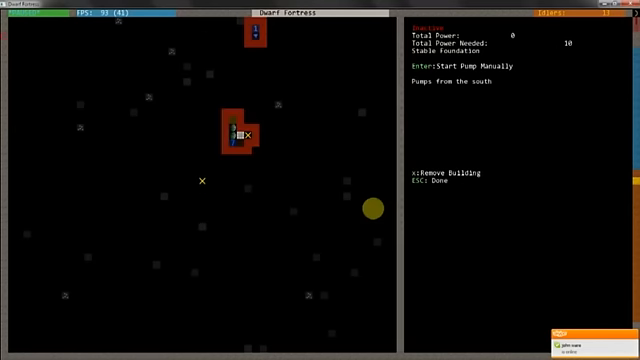
- Order the south-drawing lower screw pump worked by hand and recheck its status
key(Escape)
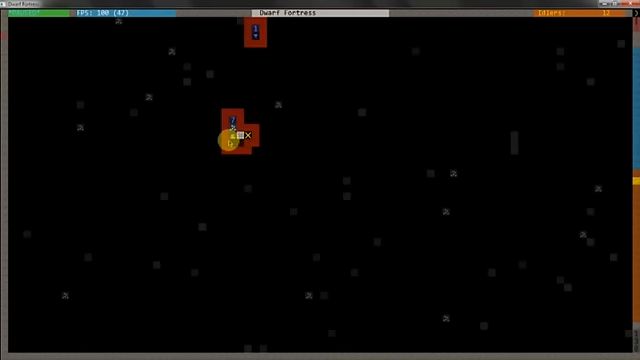
click(230, 136)
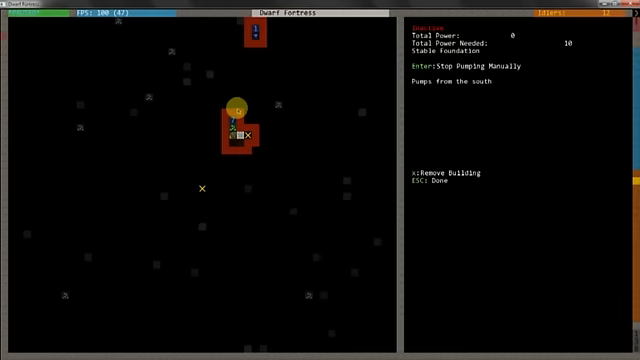